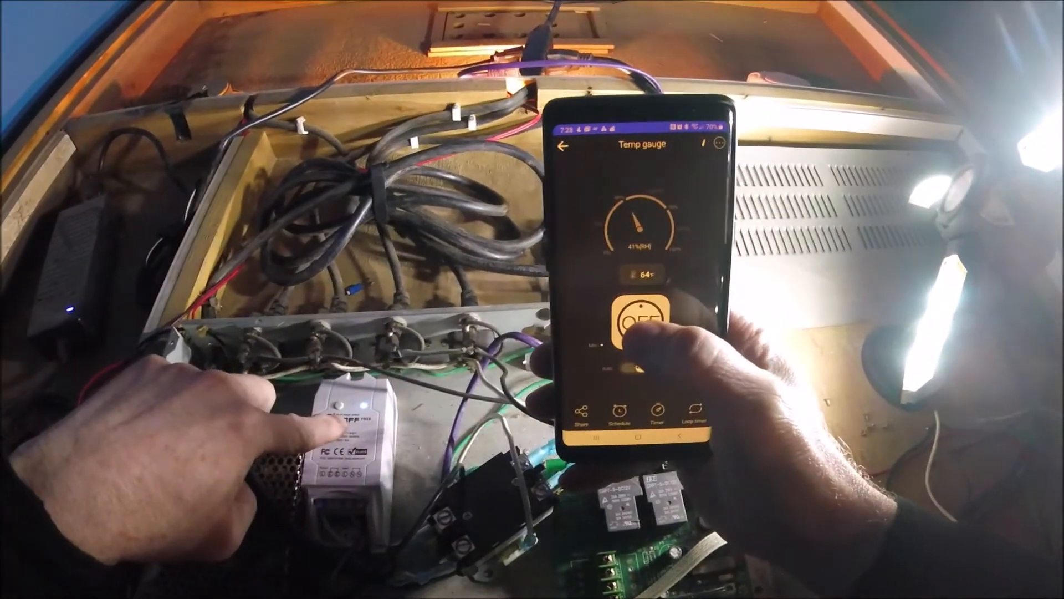
- Switch the 'Temp gauge' Sonoff relay from OFF to ON
click(631, 320)
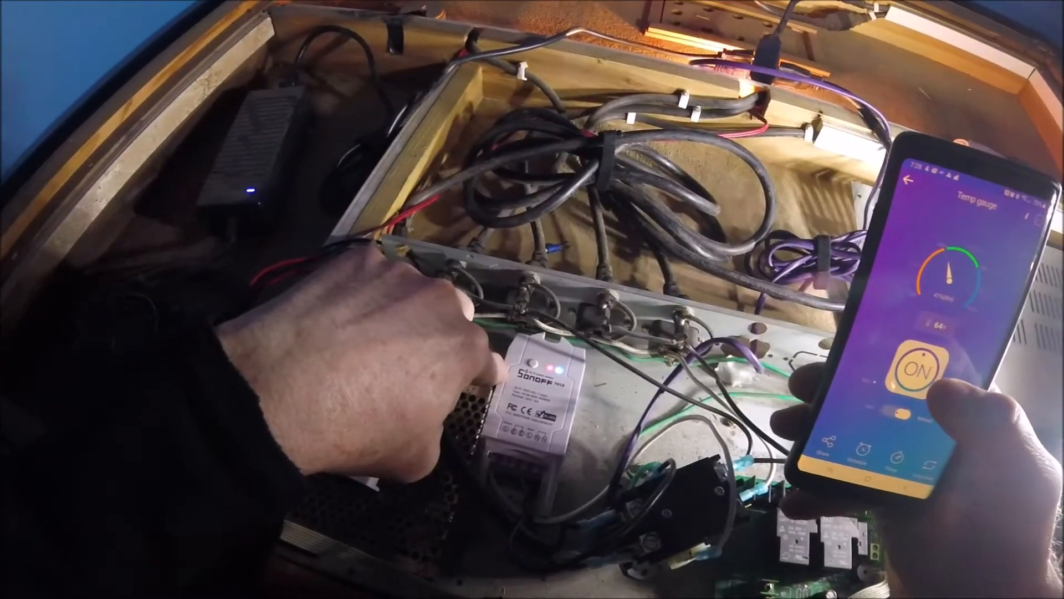